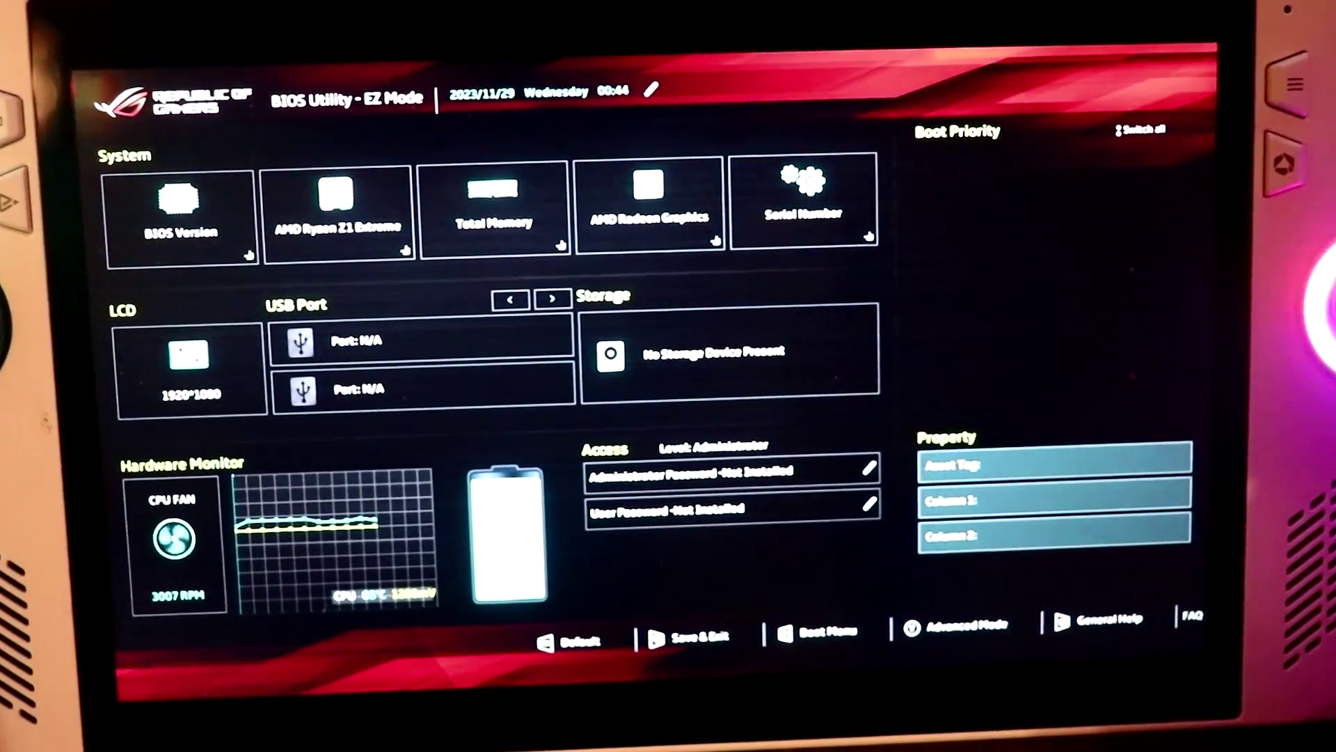
Agree to the Armoury Crate SE software agreement so its welcome screen appears
left_click(949, 626)
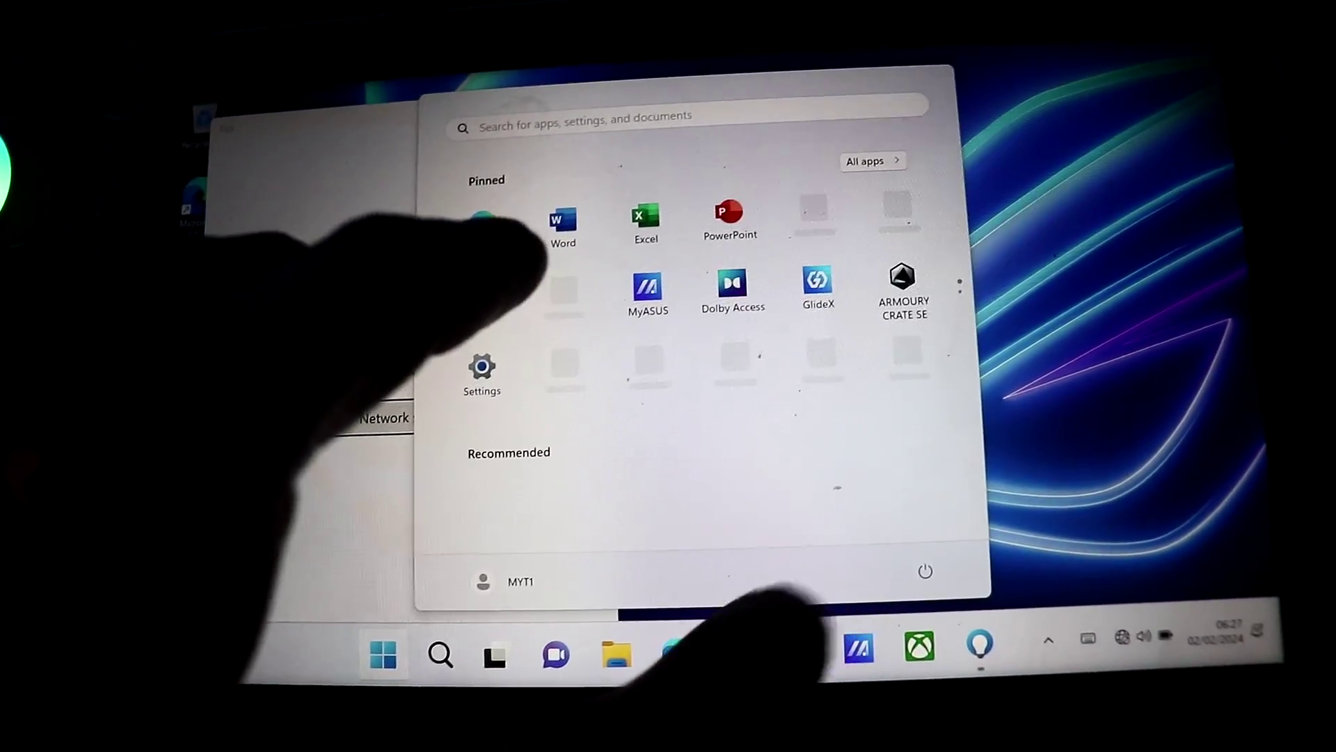
left_click(905, 273)
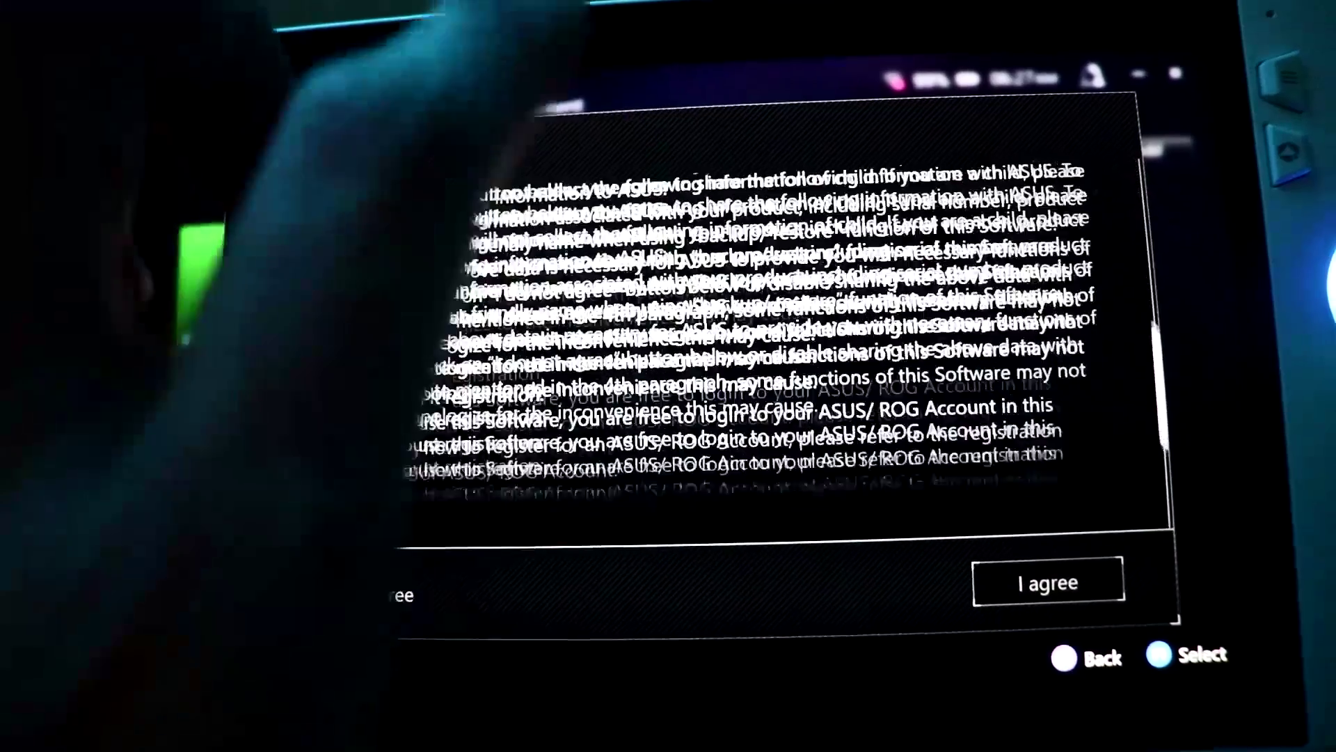
left_click(1050, 582)
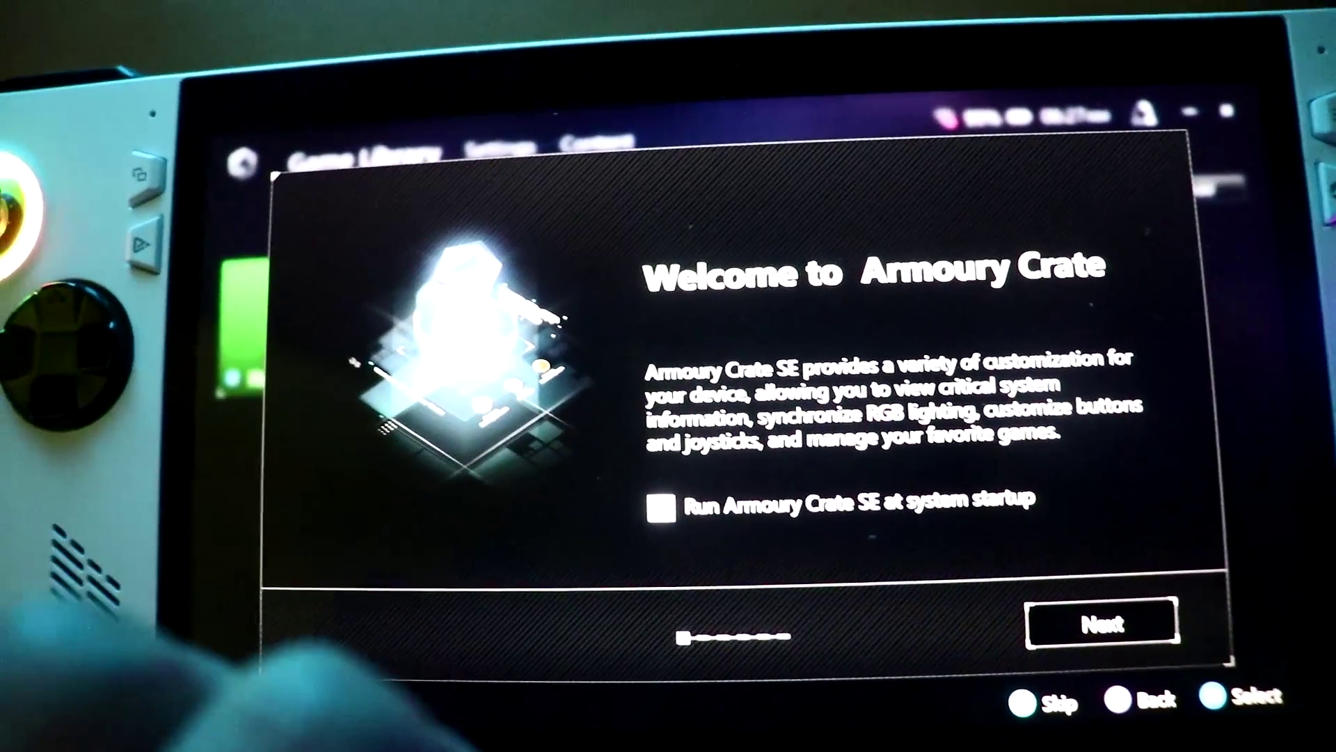